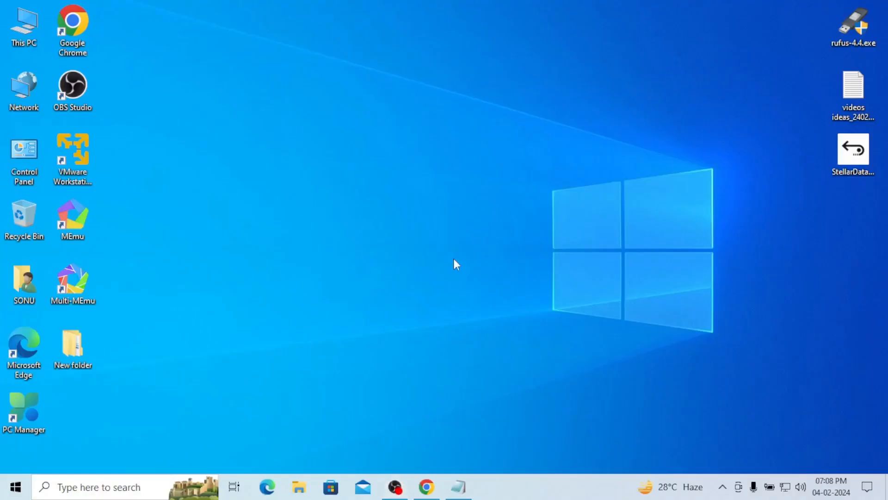
mouse_move(424, 313)
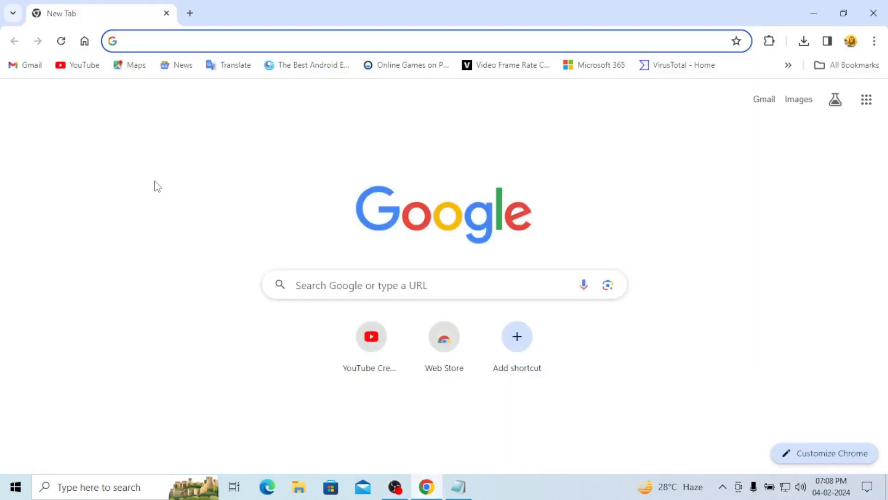
Search for 'ste' and launch the Stellar Data Recovery installer with English as setup language.
text(ste)
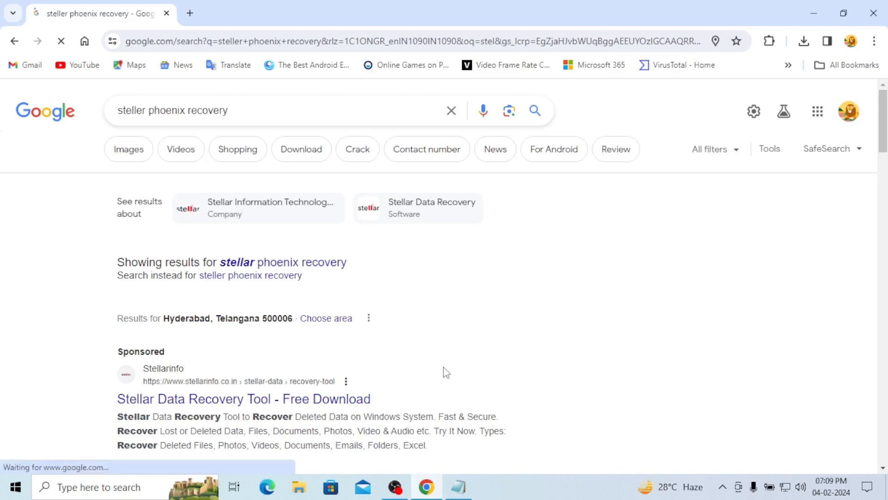
click(243, 399)
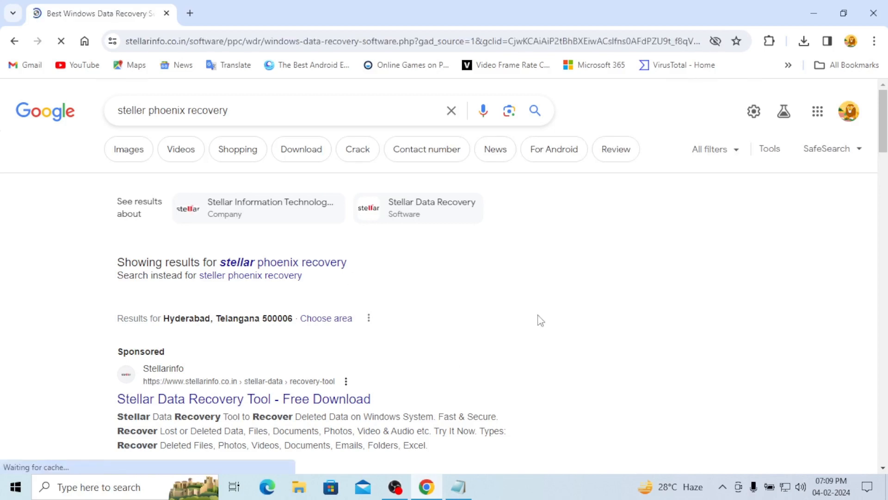
click(243, 399)
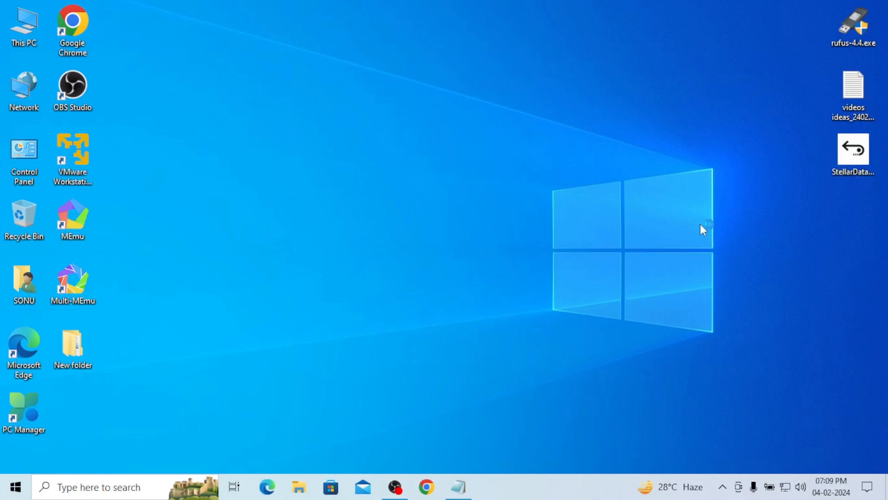
mouse_move(670, 172)
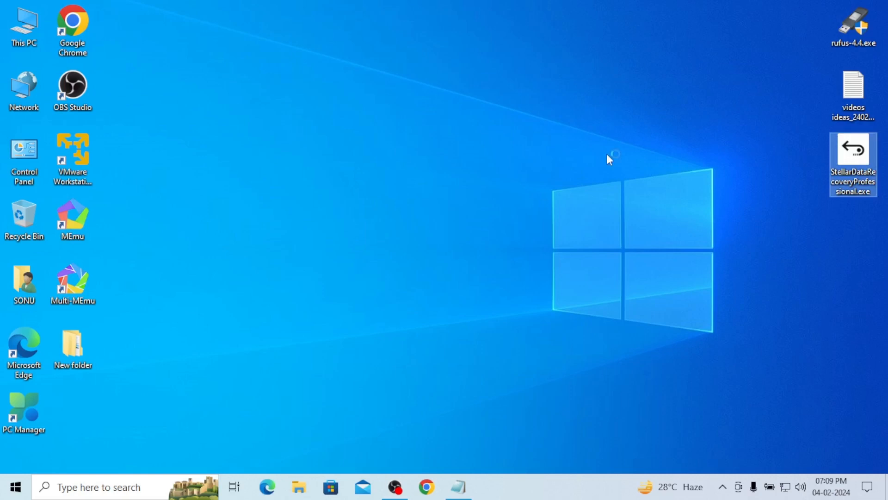
mouse_move(413, 305)
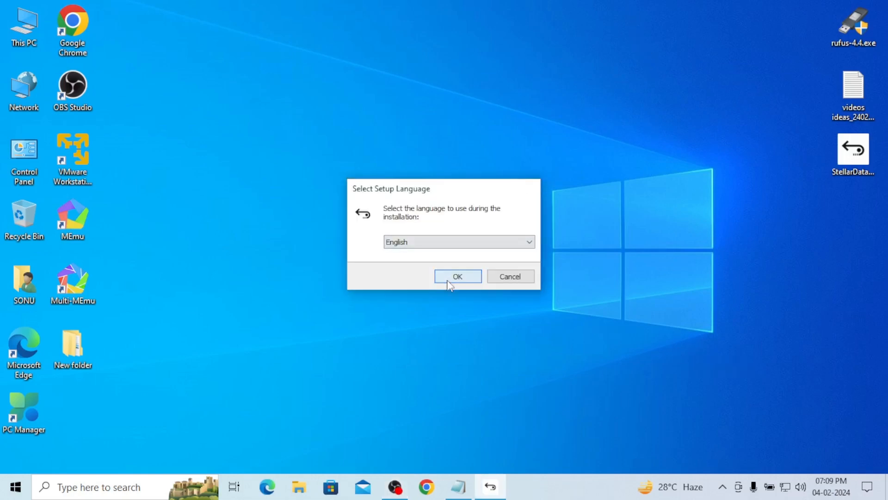
Install with English, accepted license, default folders and shortcuts, then finish with launch enabled.
click(458, 276)
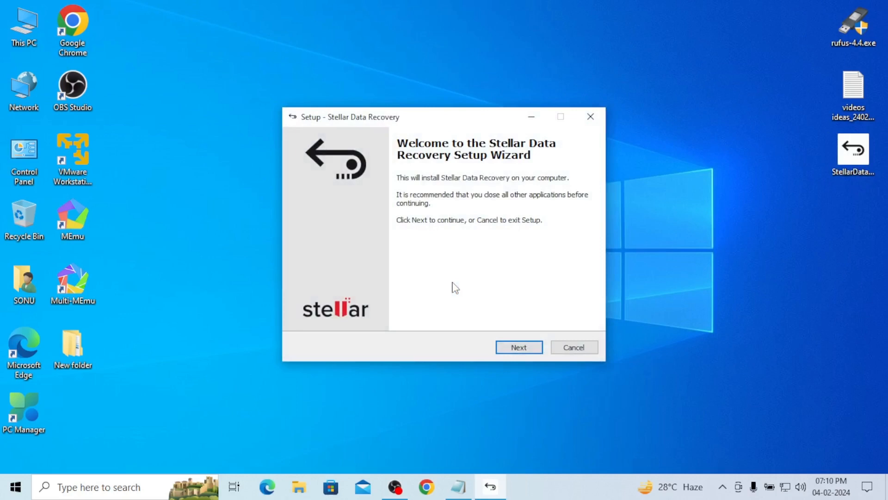
mouse_move(518, 280)
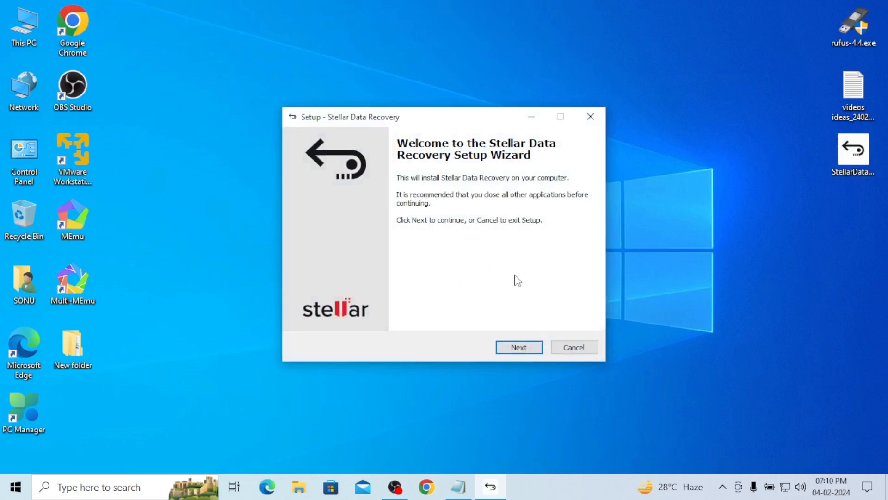
click(519, 347)
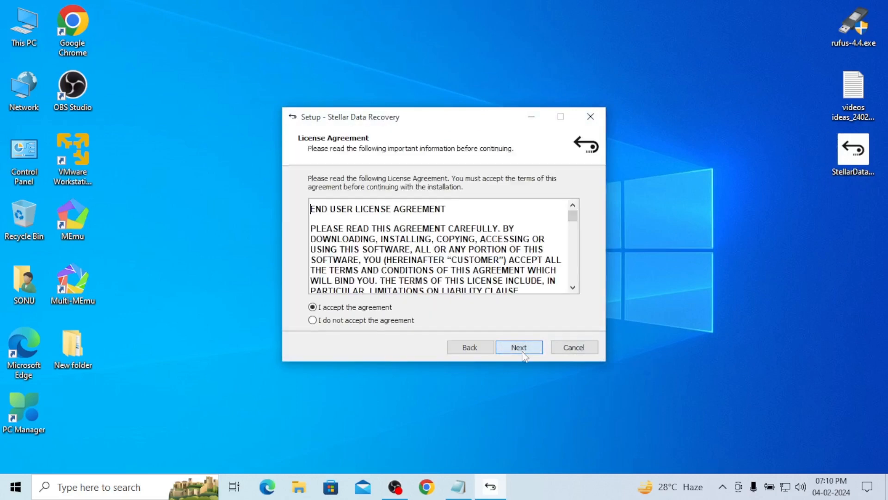
click(520, 347)
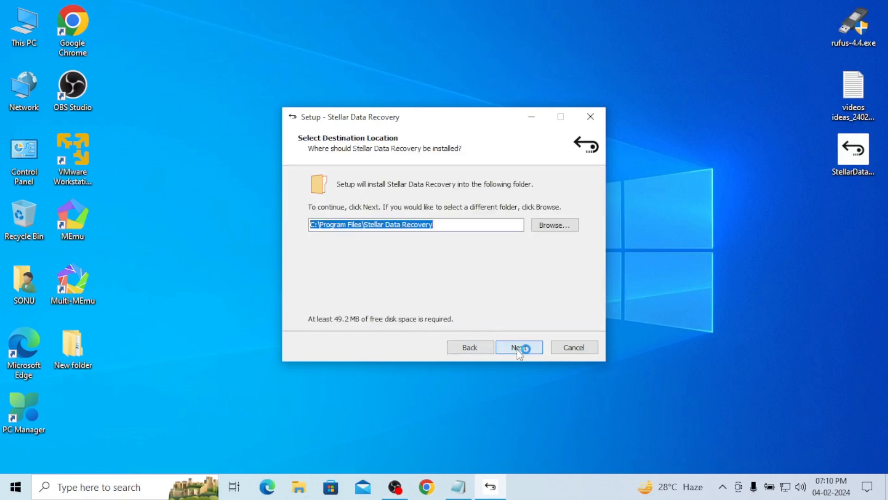
click(519, 347)
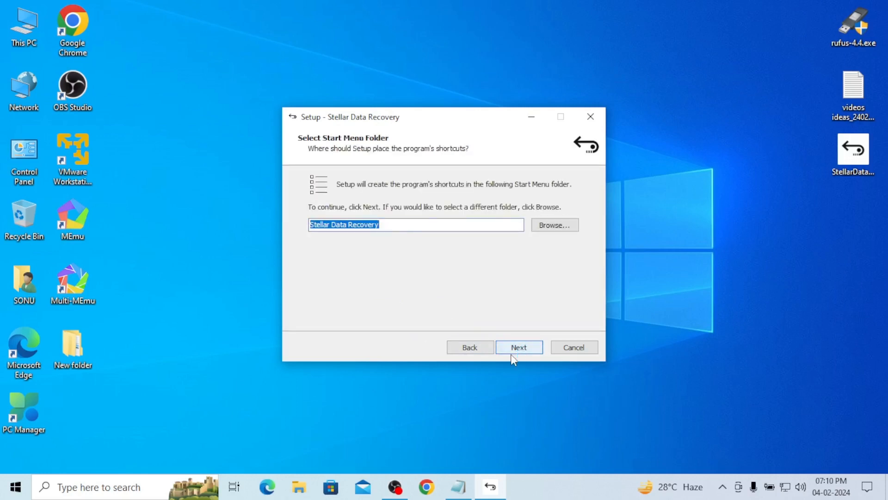
click(519, 347)
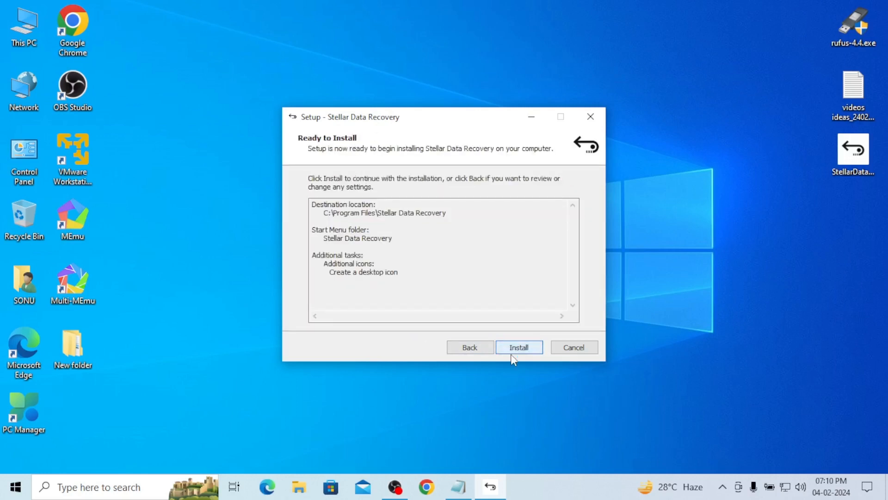
click(519, 347)
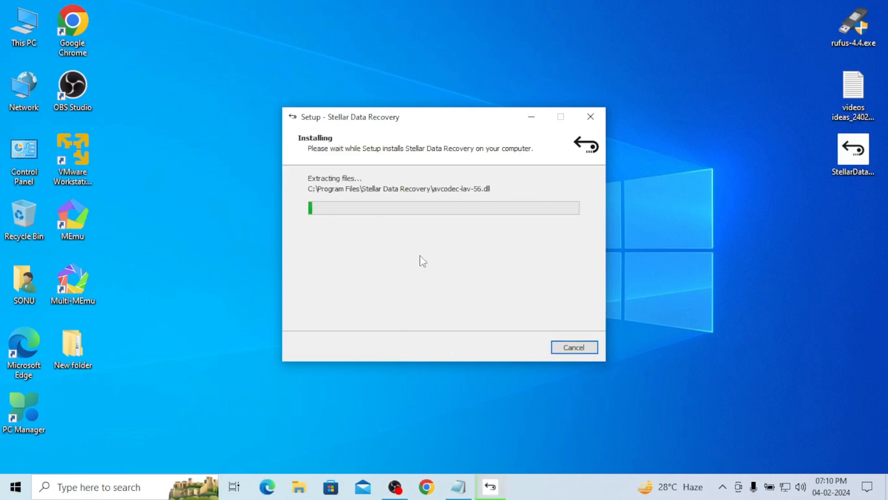
mouse_move(533, 309)
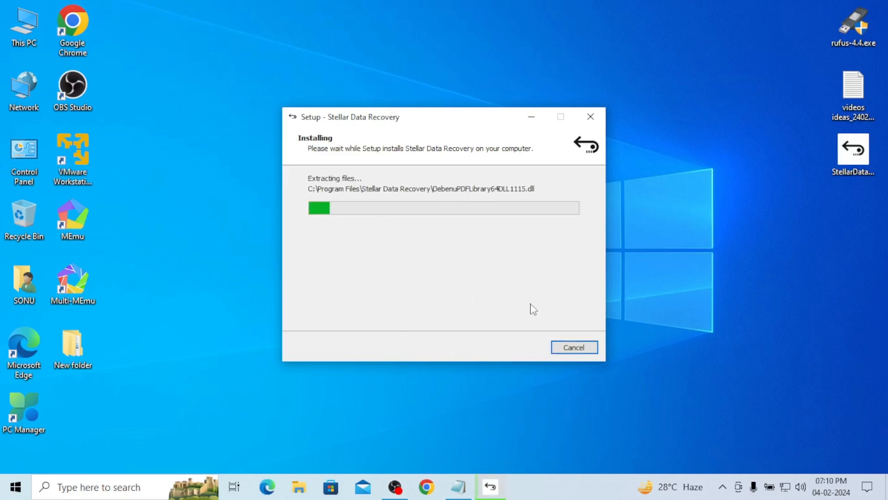
mouse_move(394, 254)
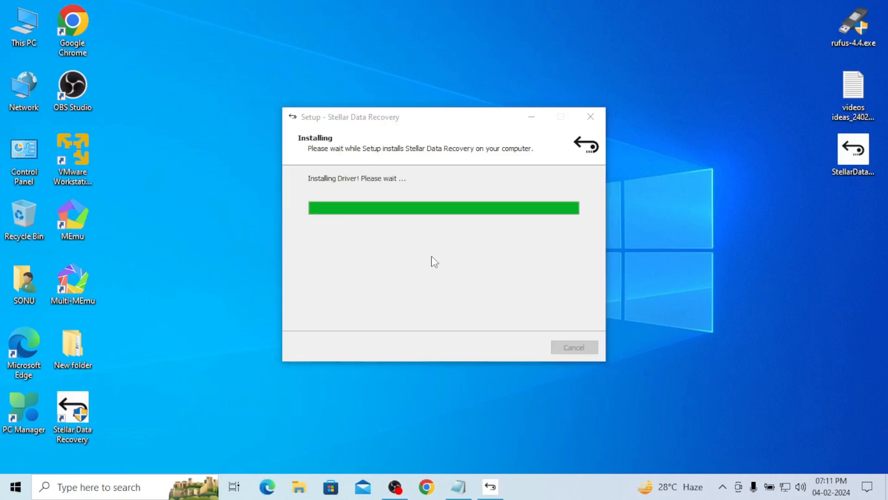
mouse_move(430, 289)
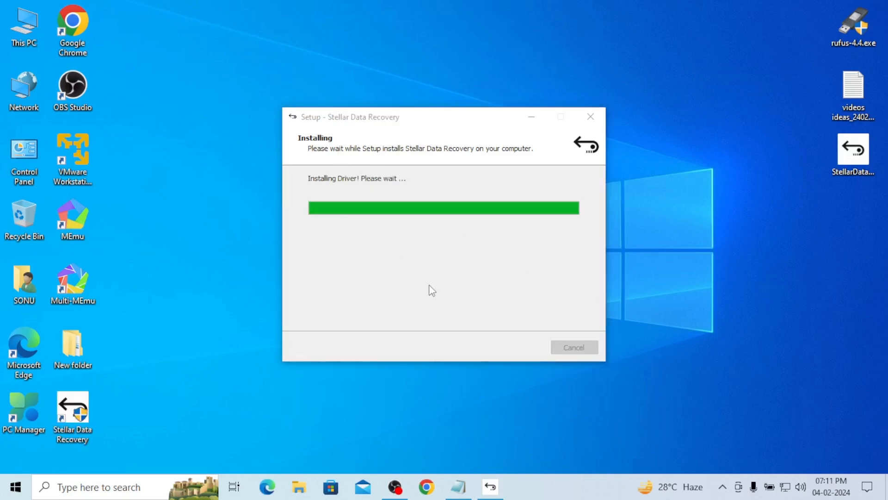
mouse_move(430, 303)
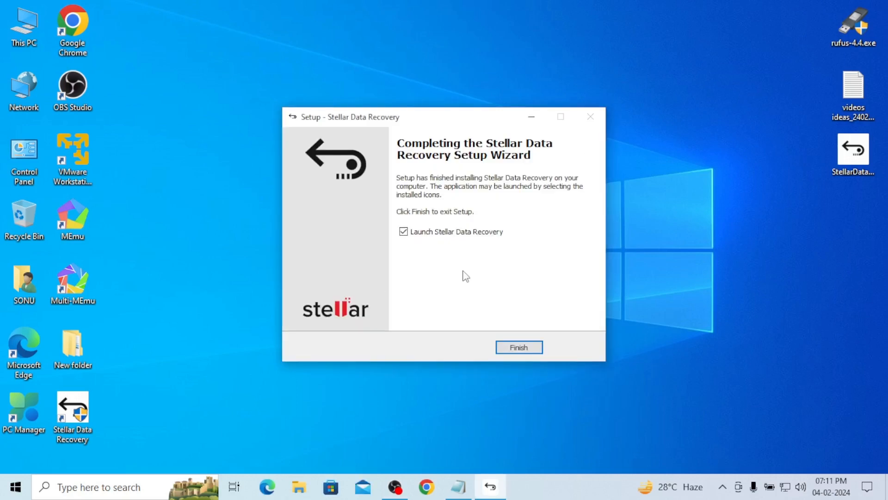
click(519, 347)
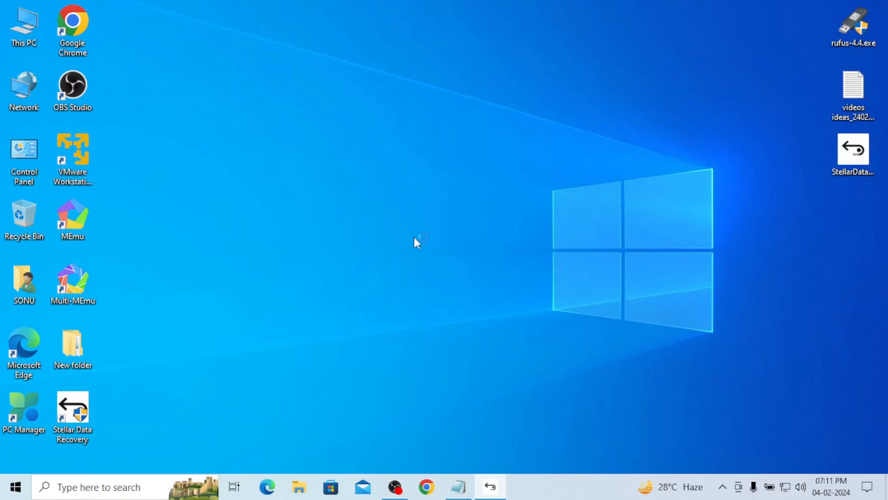
Launch Stellar Data Recovery from its desktop shortcut to reach Select What To Recover.
double_click(850, 157)
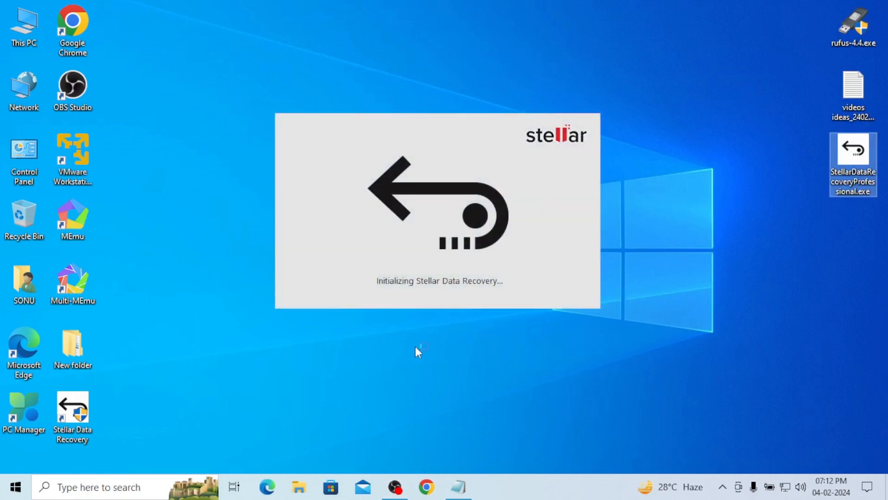
mouse_move(494, 341)
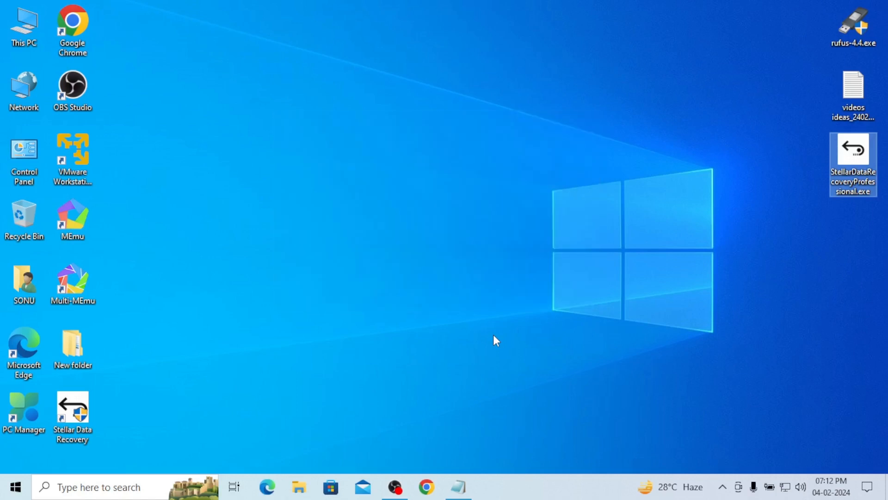
double_click(71, 407)
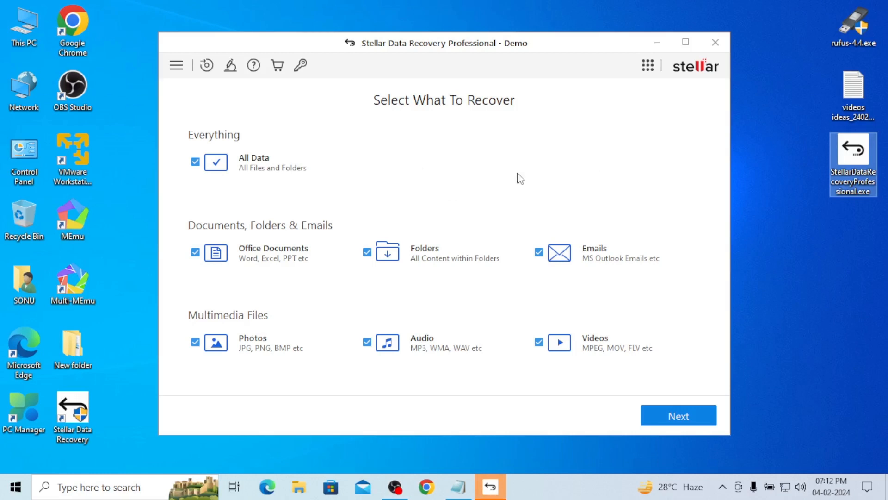
mouse_move(638, 297)
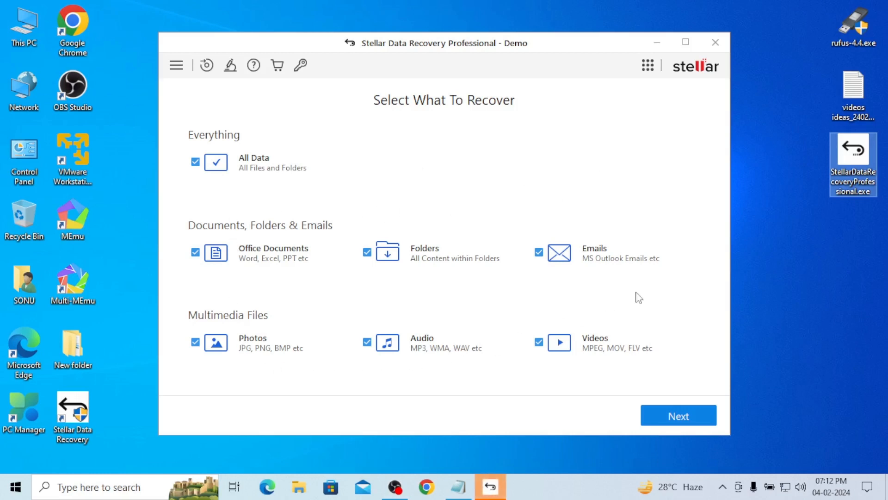
click(715, 43)
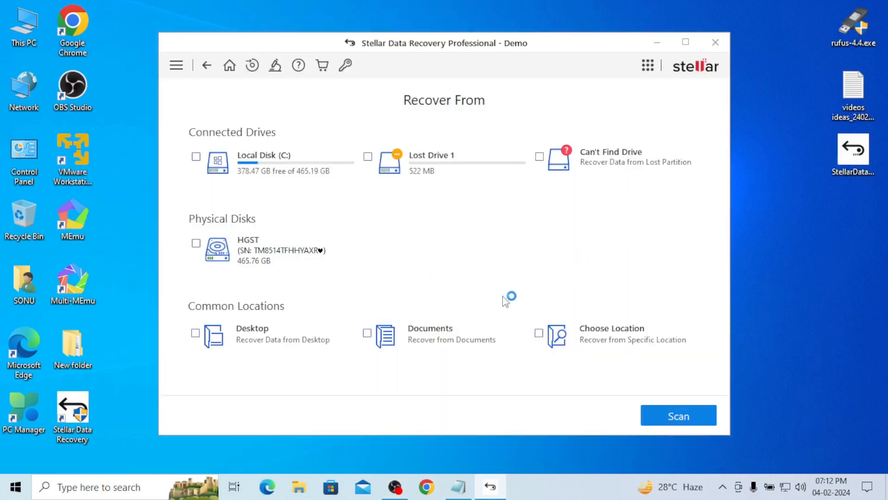
mouse_move(490, 266)
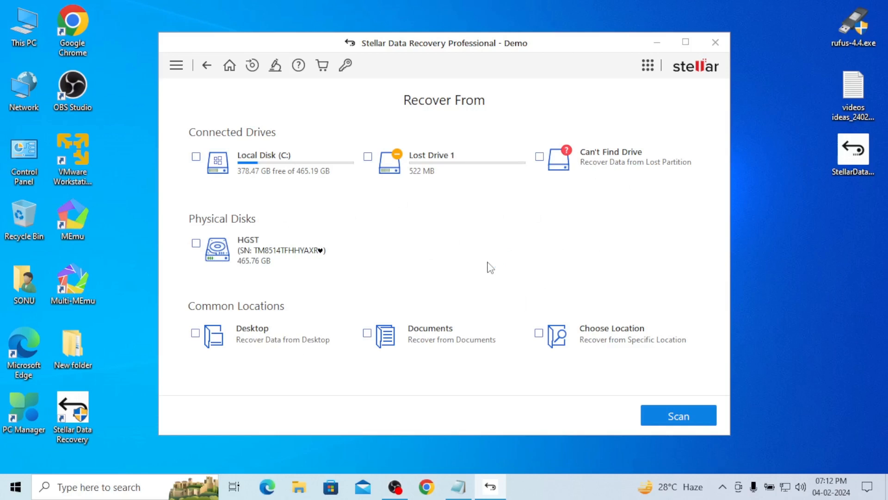
mouse_move(487, 283)
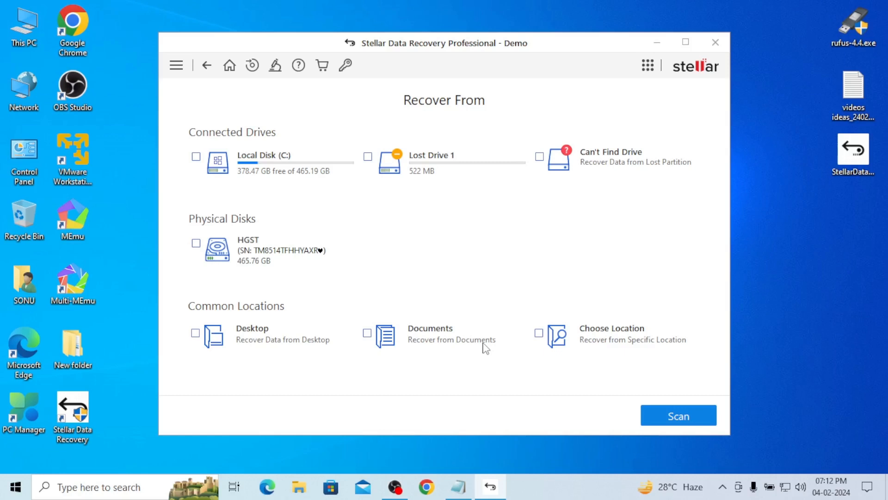
mouse_move(475, 211)
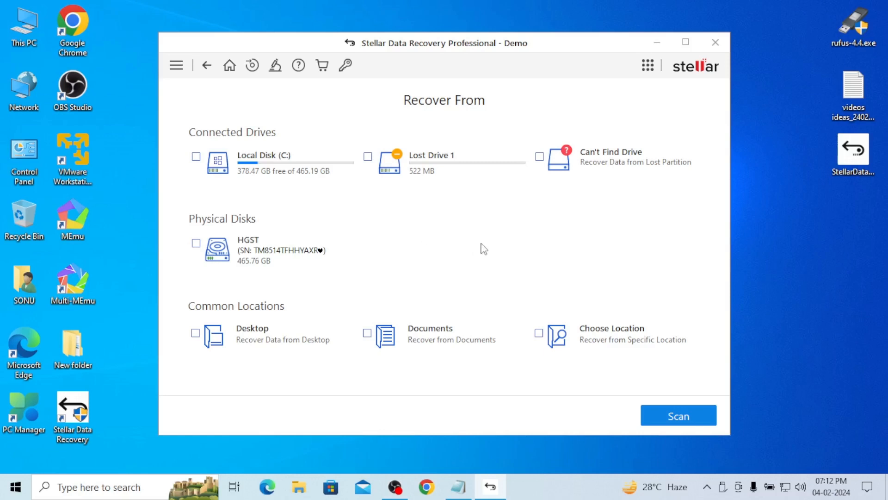
mouse_move(470, 237)
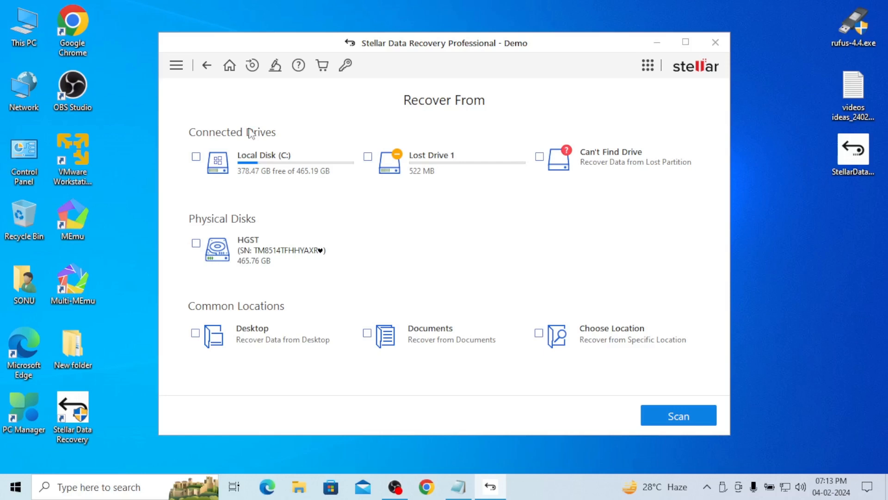
Browse the main menu and Lab Services offer, dismiss them, leaving Recover From awaiting the USB drive.
click(176, 65)
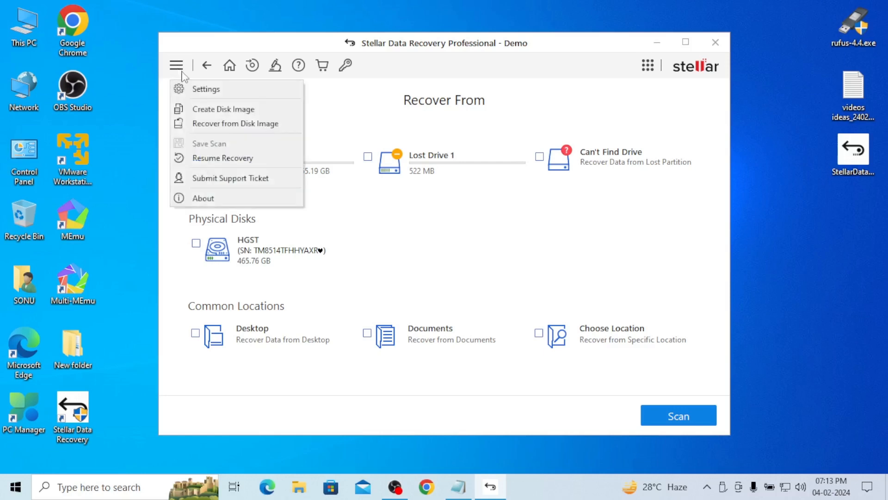
mouse_move(205, 102)
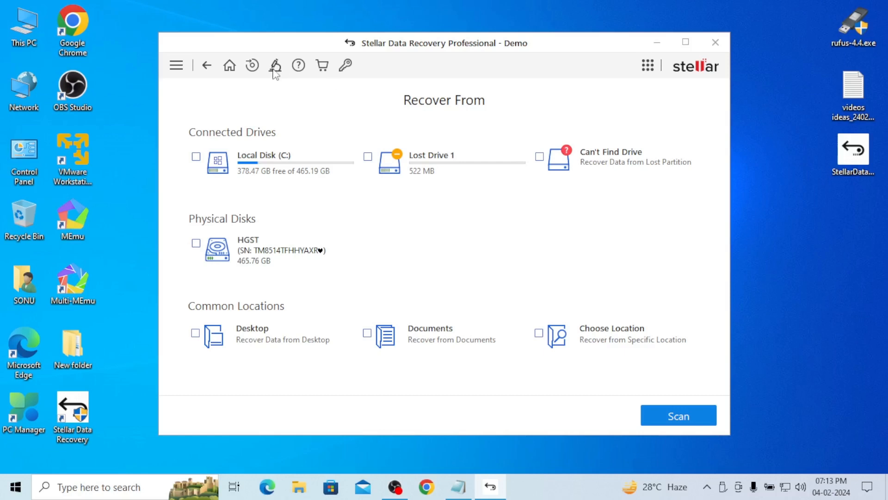
click(274, 64)
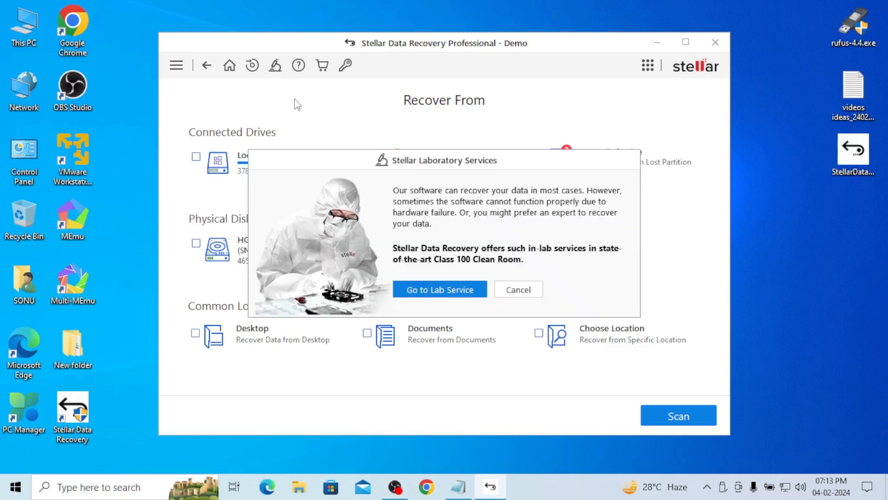
click(518, 289)
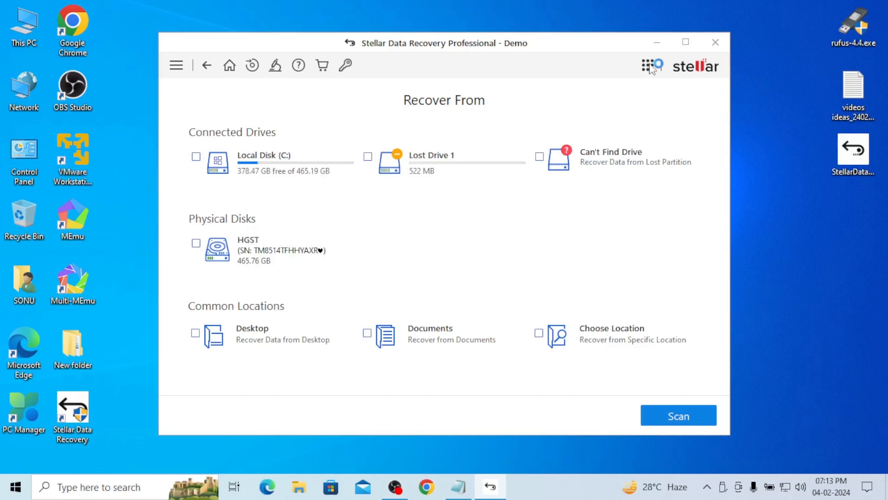
click(649, 65)
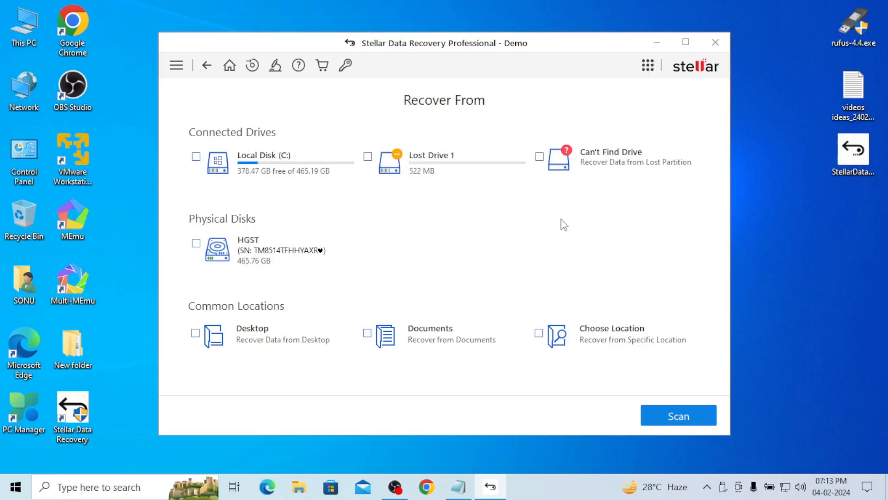
mouse_move(629, 128)
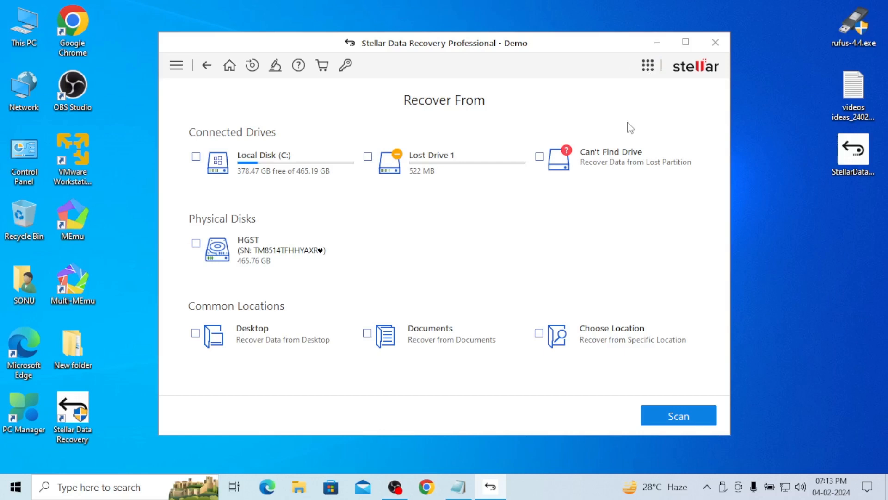
mouse_move(629, 69)
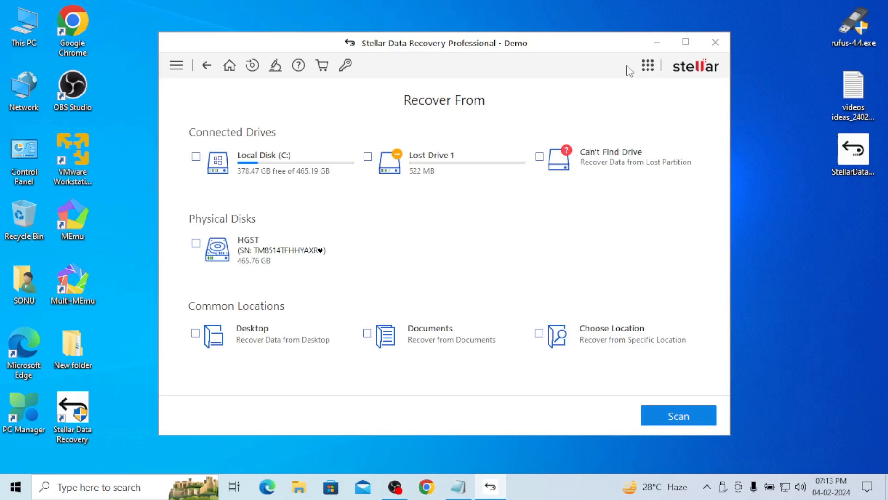
mouse_move(520, 237)
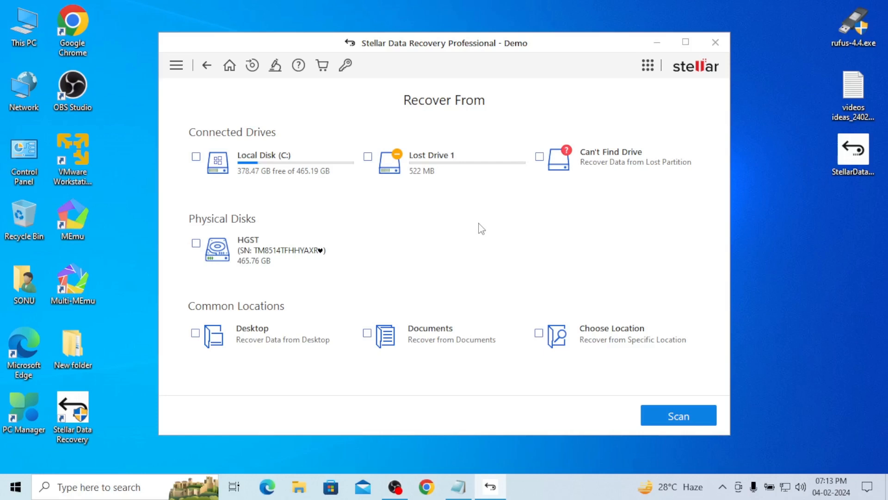
mouse_move(452, 237)
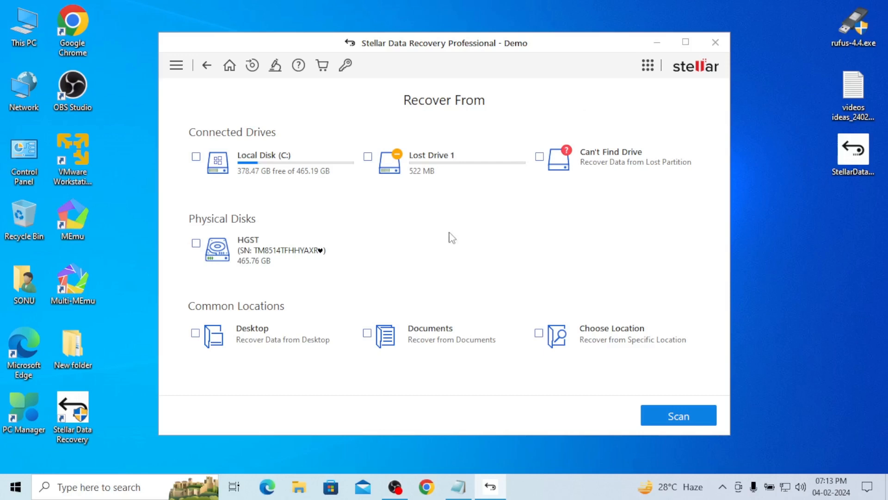
mouse_move(717, 43)
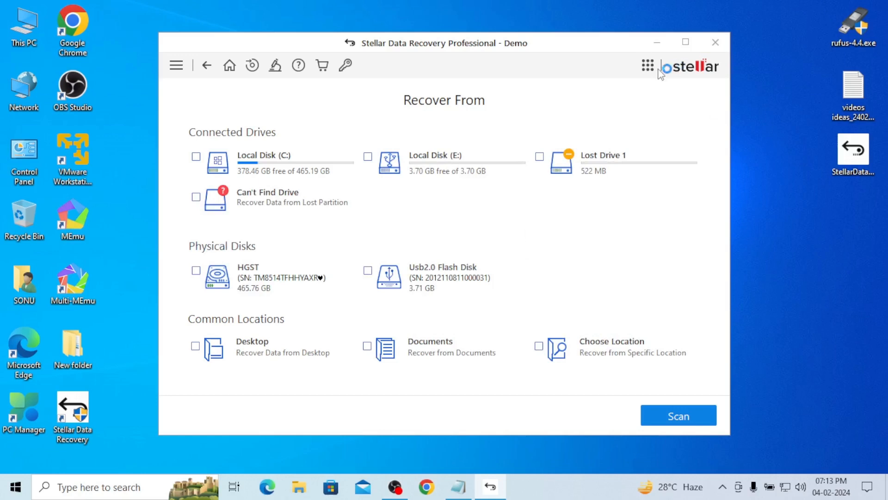
Select Local Disk (E:) with Deep Scan on and start scanning.
click(366, 155)
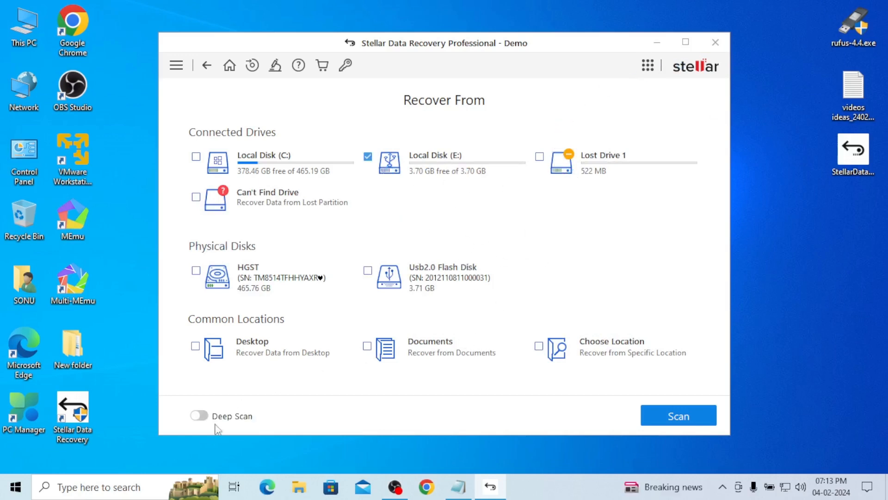
click(198, 416)
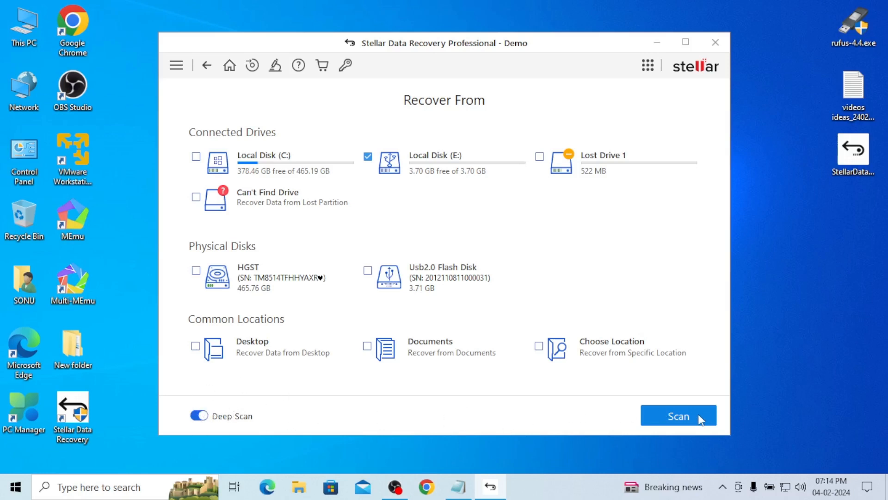
click(679, 416)
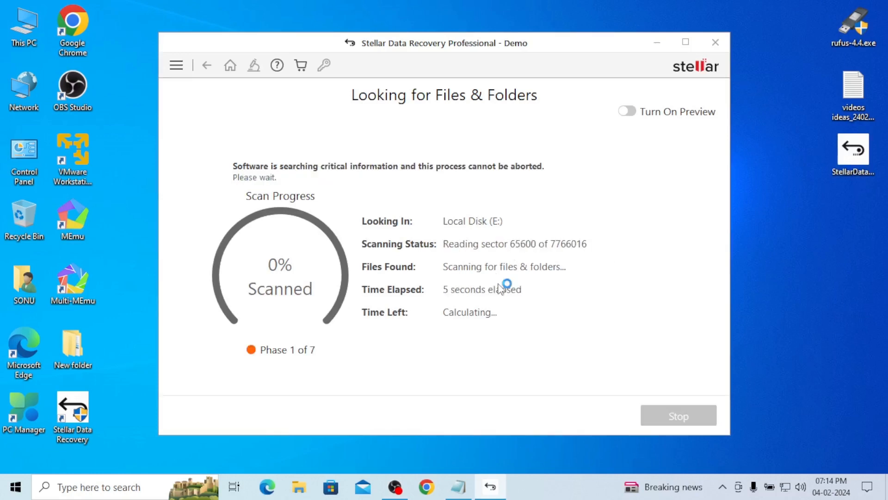
mouse_move(488, 340)
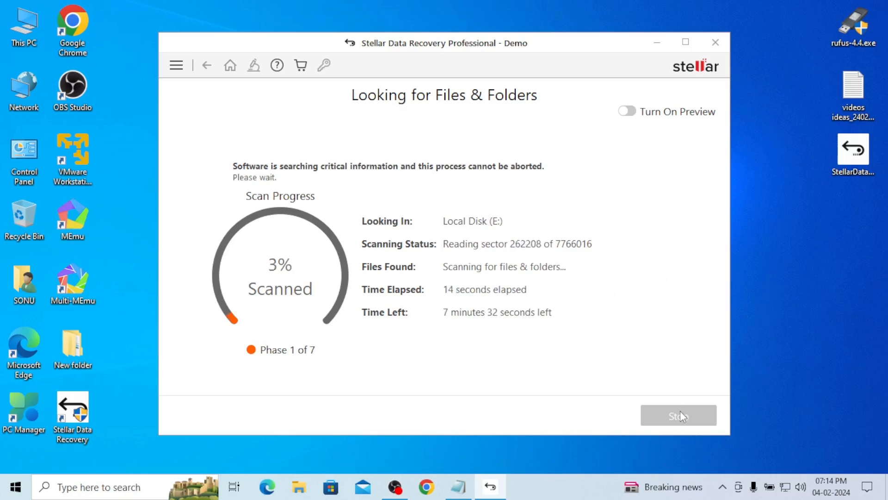
mouse_move(450, 117)
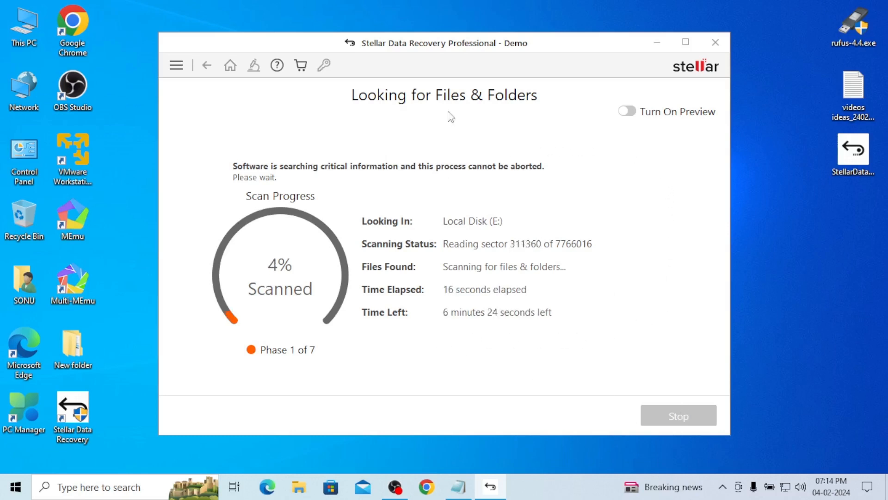
mouse_move(665, 231)
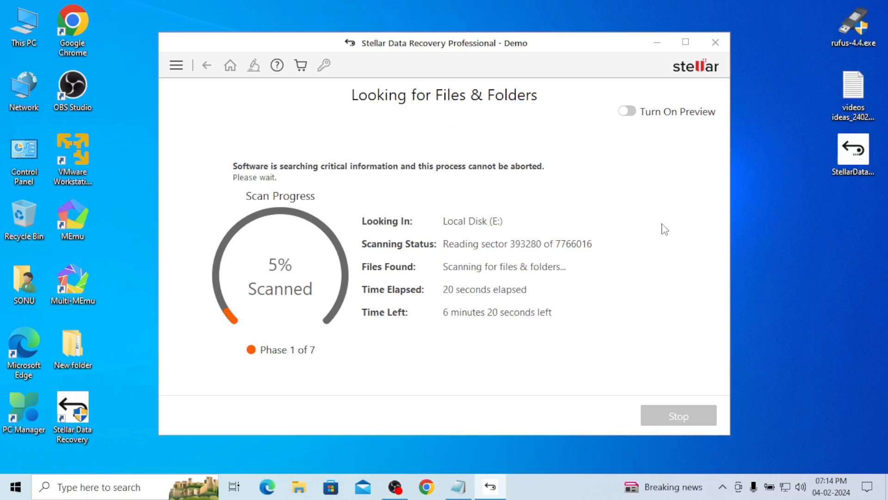
mouse_move(588, 269)
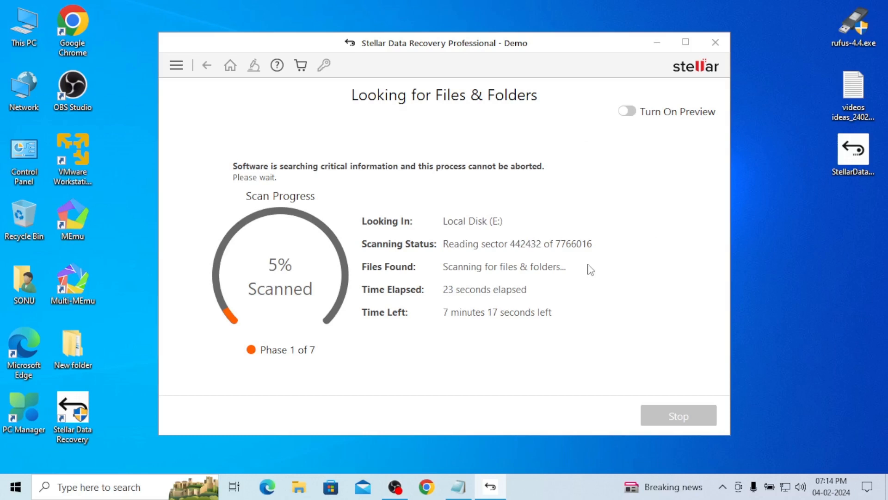
mouse_move(683, 42)
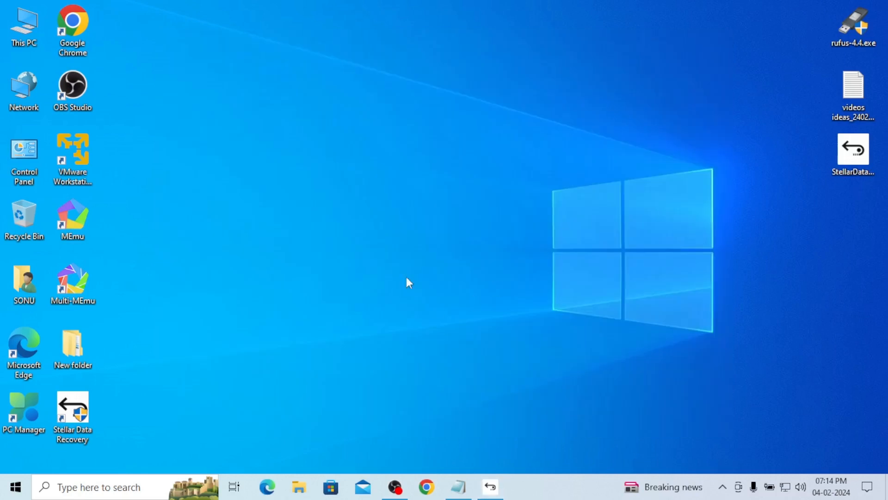
mouse_move(471, 337)
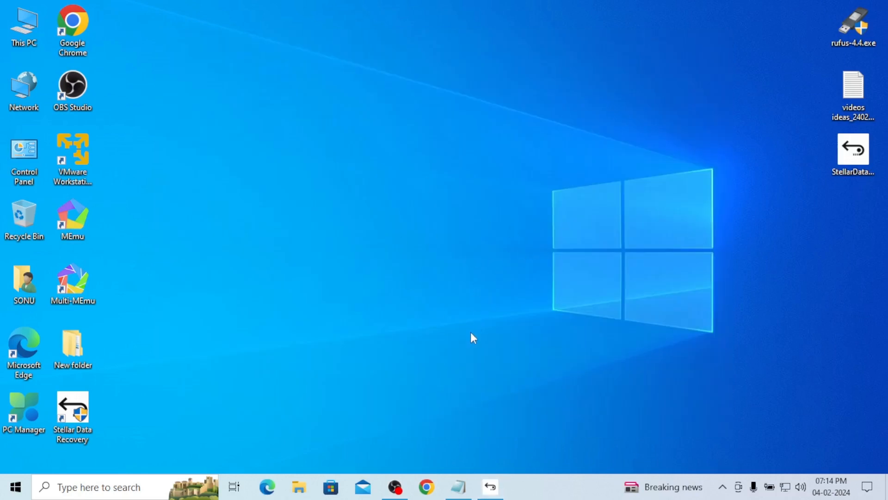